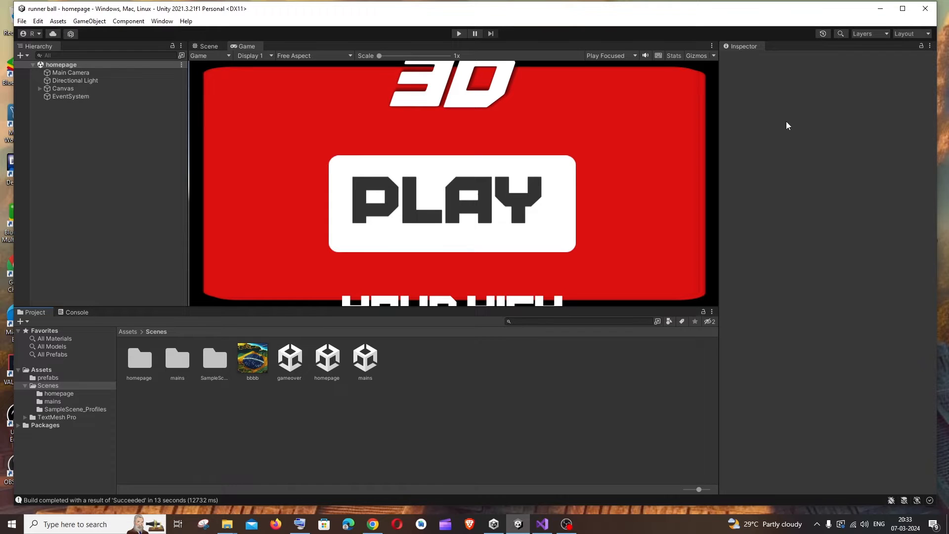
# Show the Console messages and bring up the File menu commands.
pyautogui.click(76, 312)
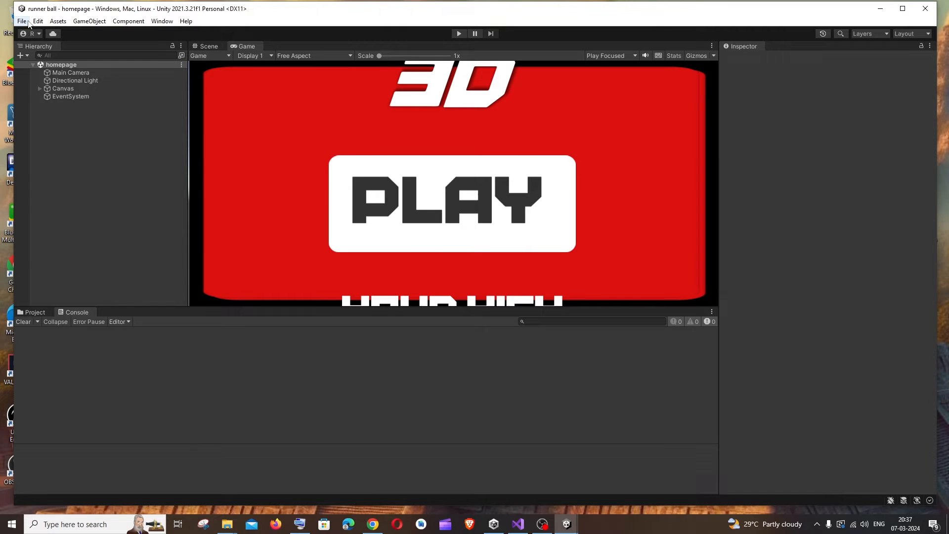
pyautogui.click(22, 20)
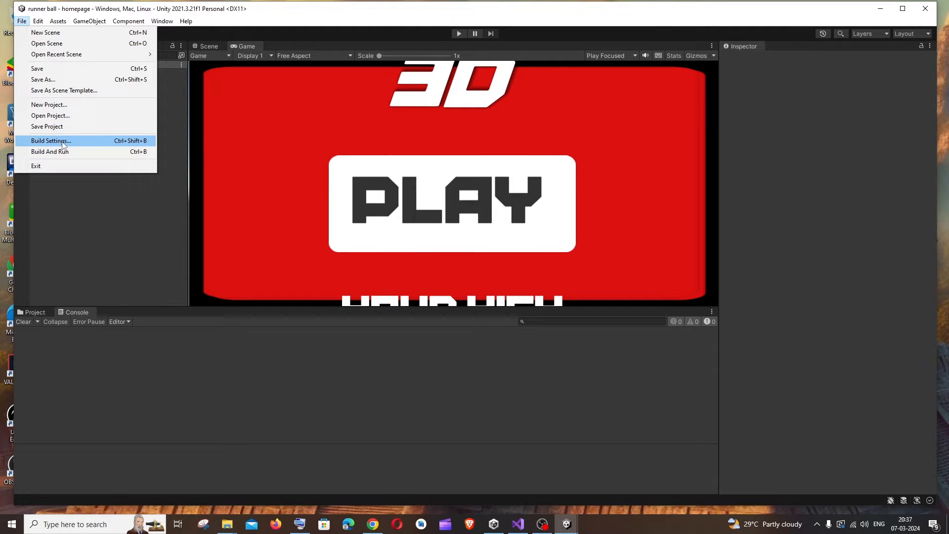
# Bring up Build Settings listing homepage, gameover and mains scenes, leaving the mains entry untouched.
pyautogui.click(50, 141)
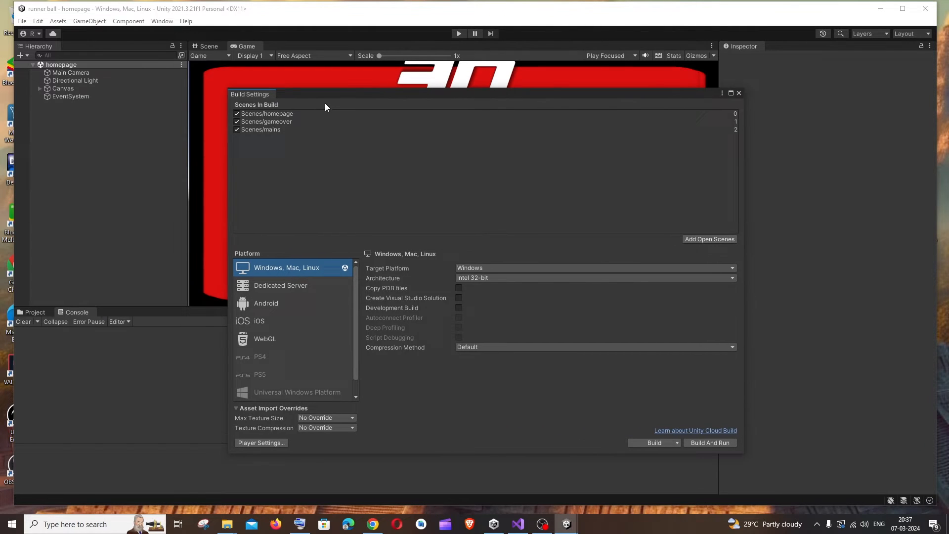
pyautogui.moveTo(274, 122)
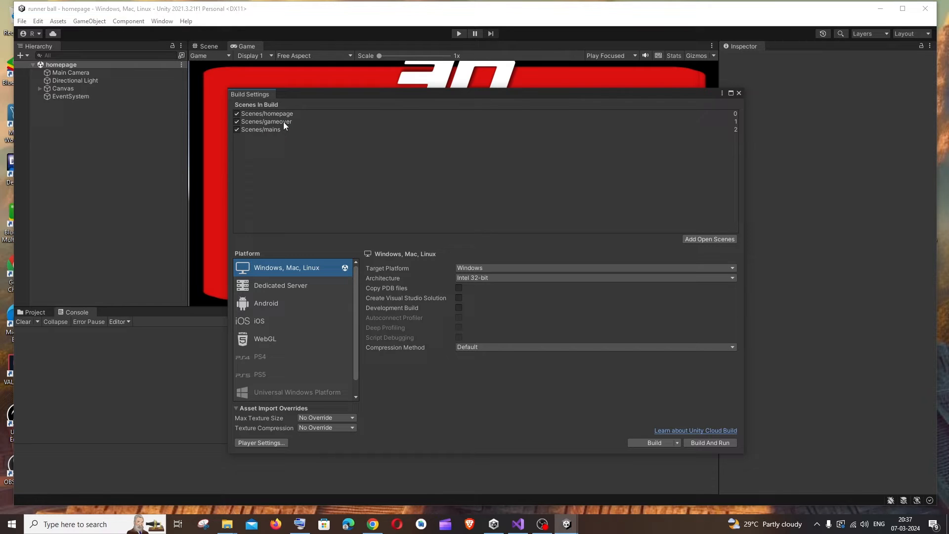
pyautogui.click(34, 311)
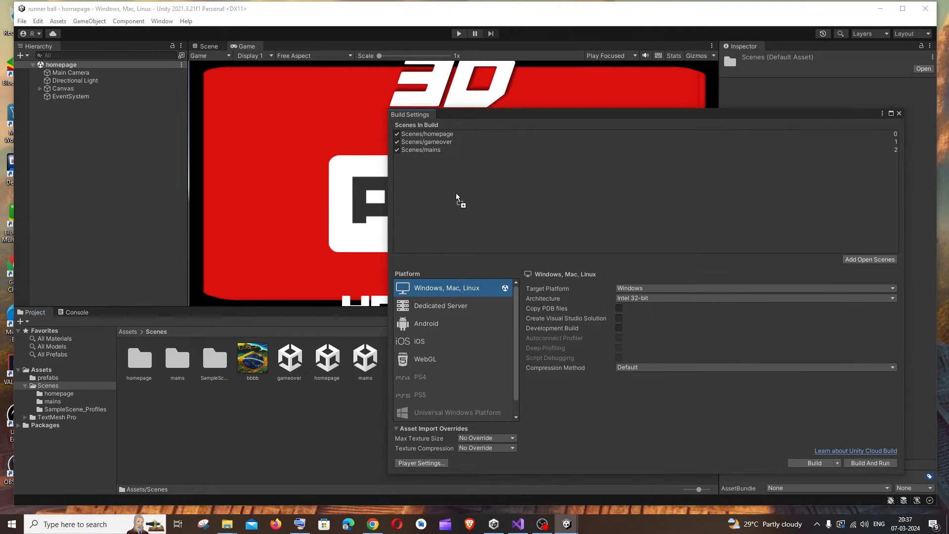
pyautogui.rightClick(420, 149)
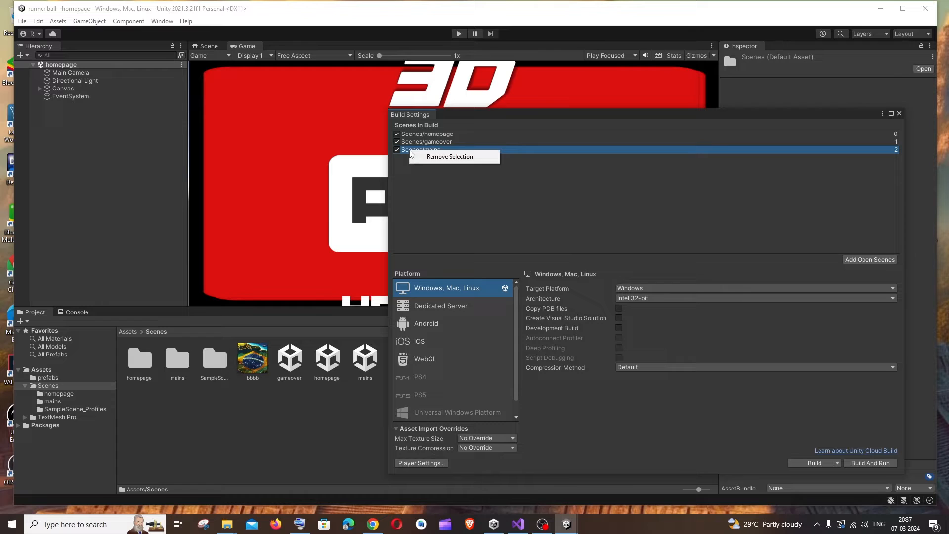
pyautogui.click(449, 157)
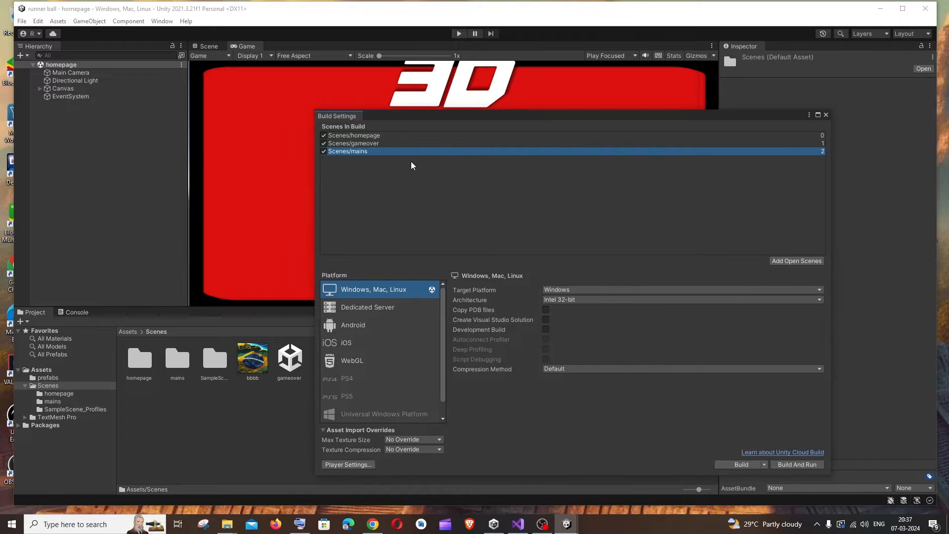
pyautogui.moveTo(377, 140)
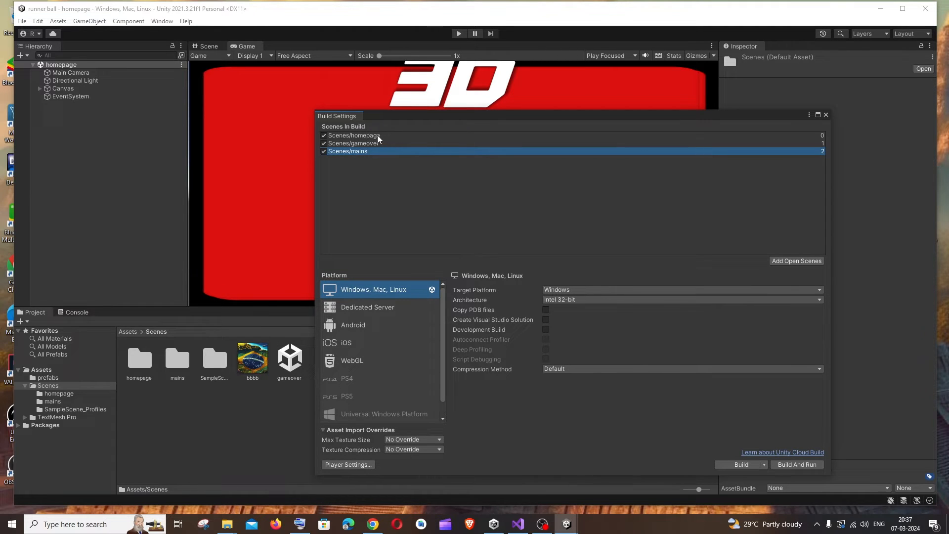
# Move Scenes/mains above Scenes/gameover so the build order is homepage, mains, gameover.
pyautogui.click(354, 136)
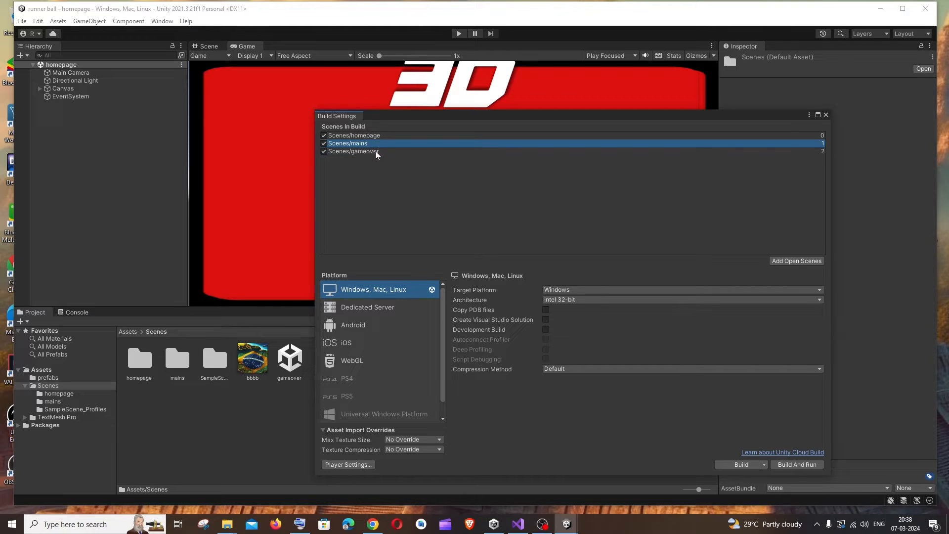
pyautogui.moveTo(389, 146)
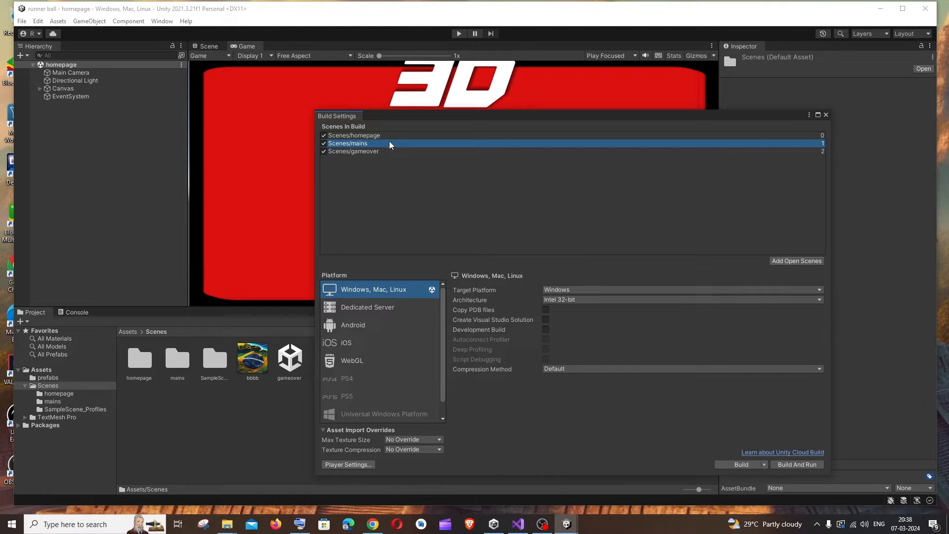
pyautogui.moveTo(432, 186)
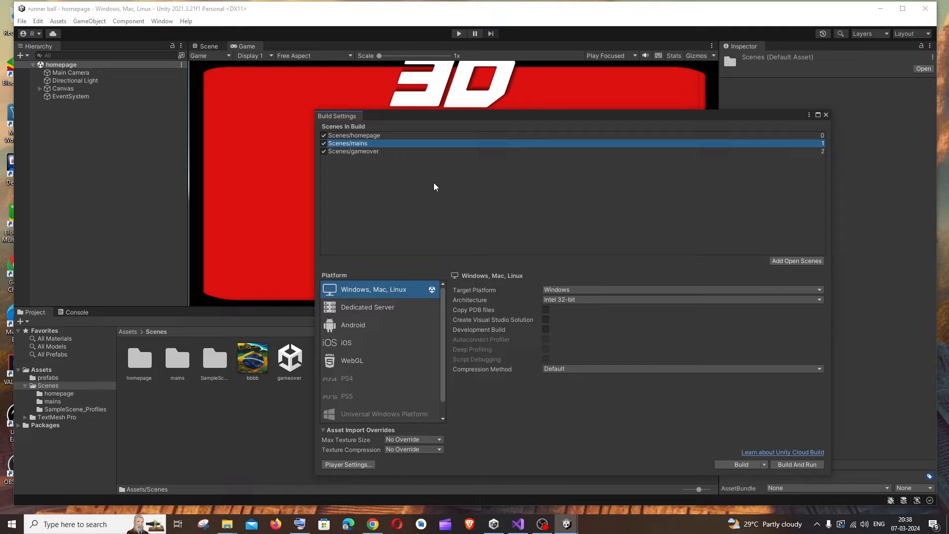
pyautogui.moveTo(337, 116); pyautogui.dragTo(279, 95)
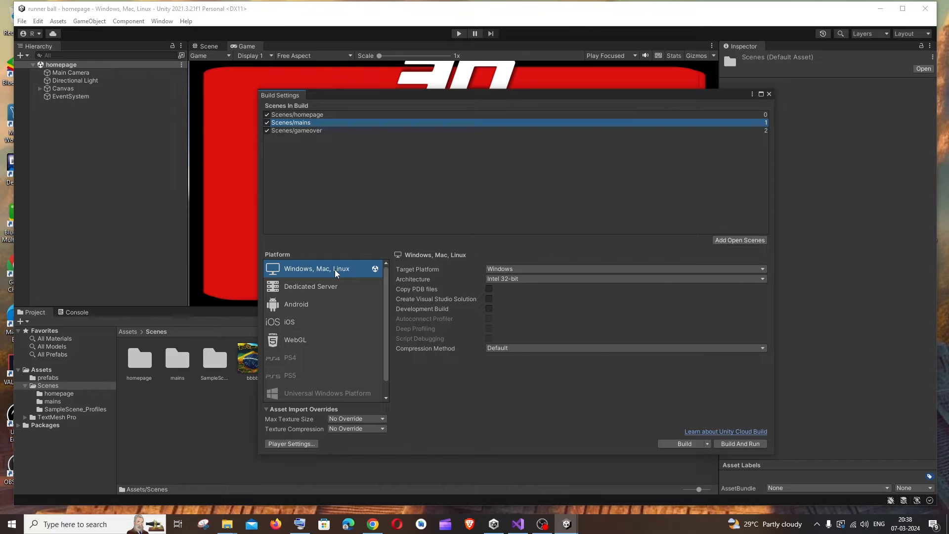
pyautogui.moveTo(739, 443)
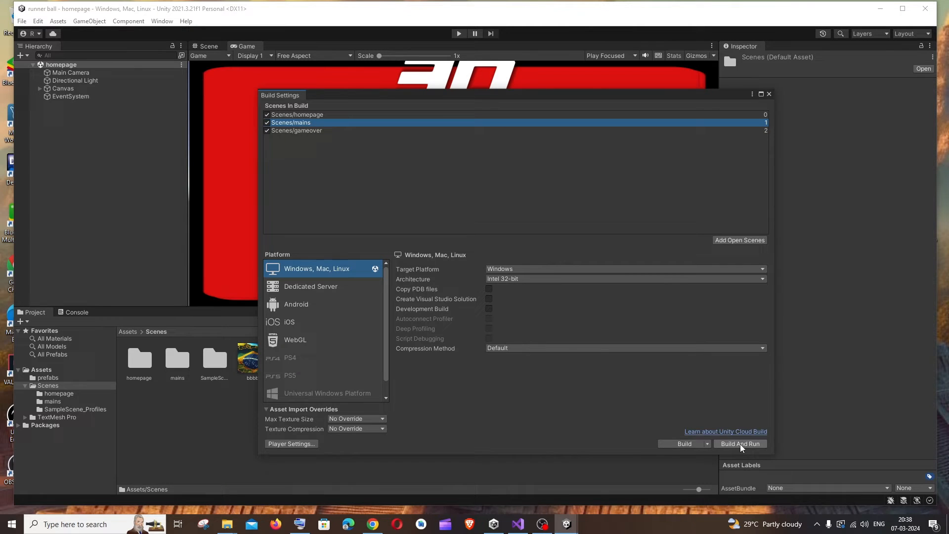
pyautogui.click(295, 303)
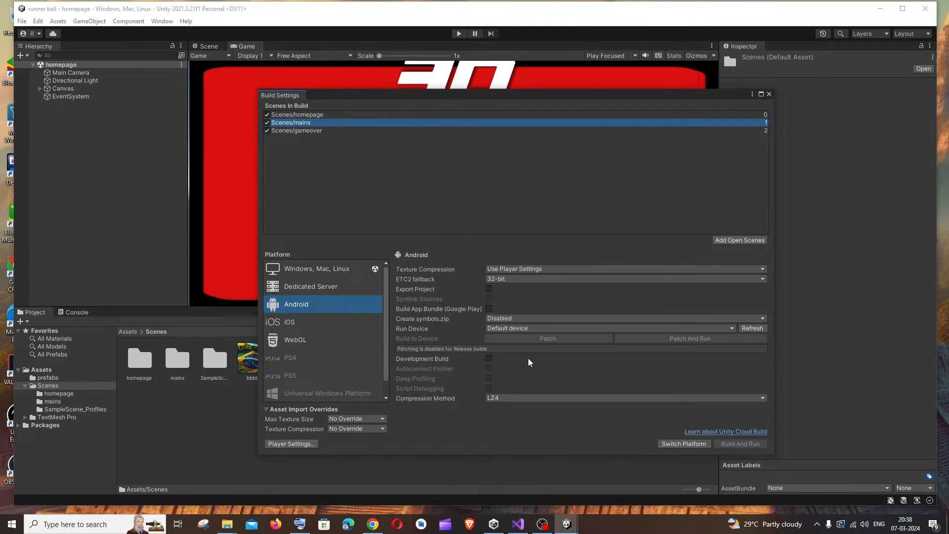
pyautogui.click(316, 268)
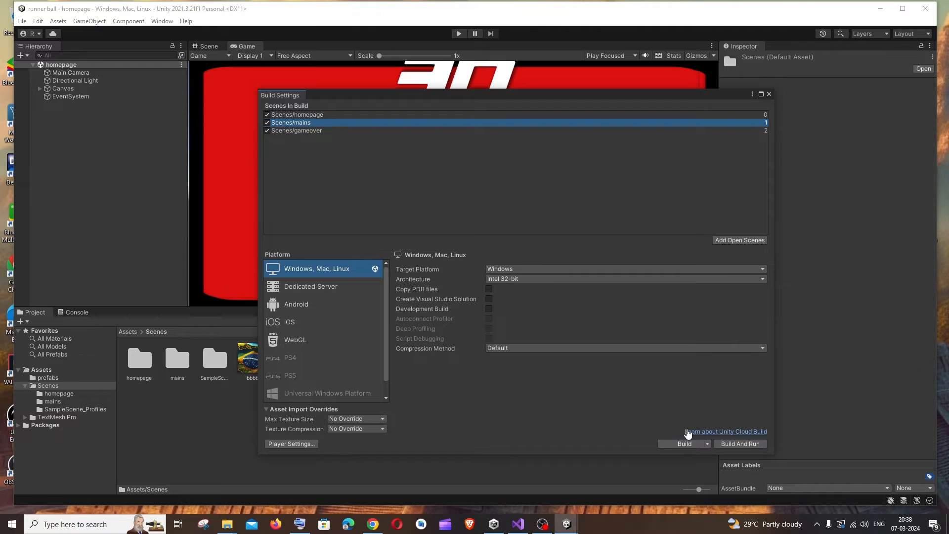
pyautogui.moveTo(307, 435)
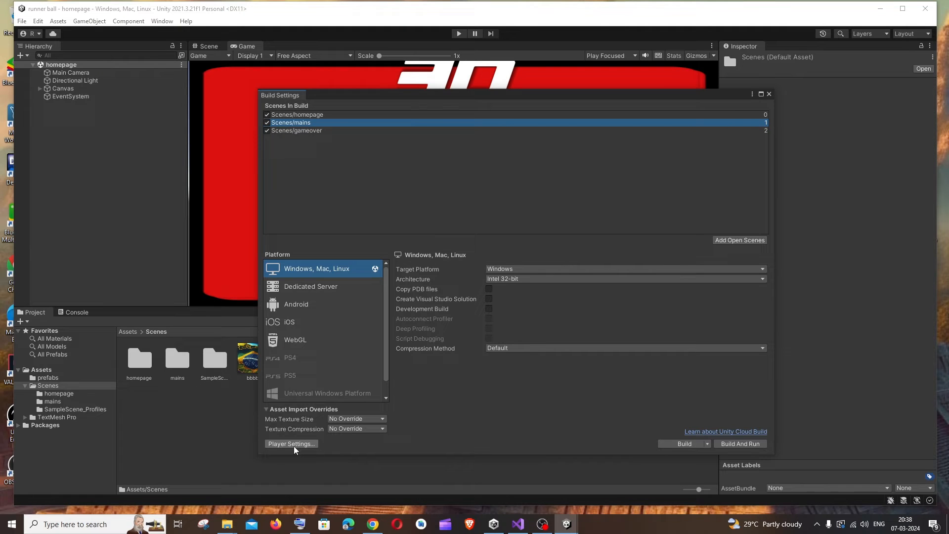
# In Player settings, set Company Name to gamee and Product Name to gameee.
pyautogui.click(290, 444)
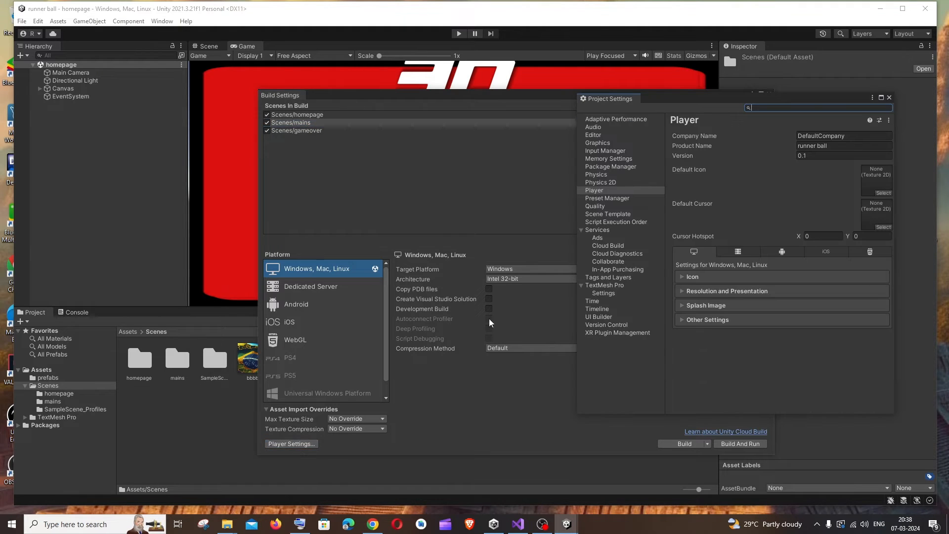
pyautogui.moveTo(611, 98); pyautogui.dragTo(410, 112)
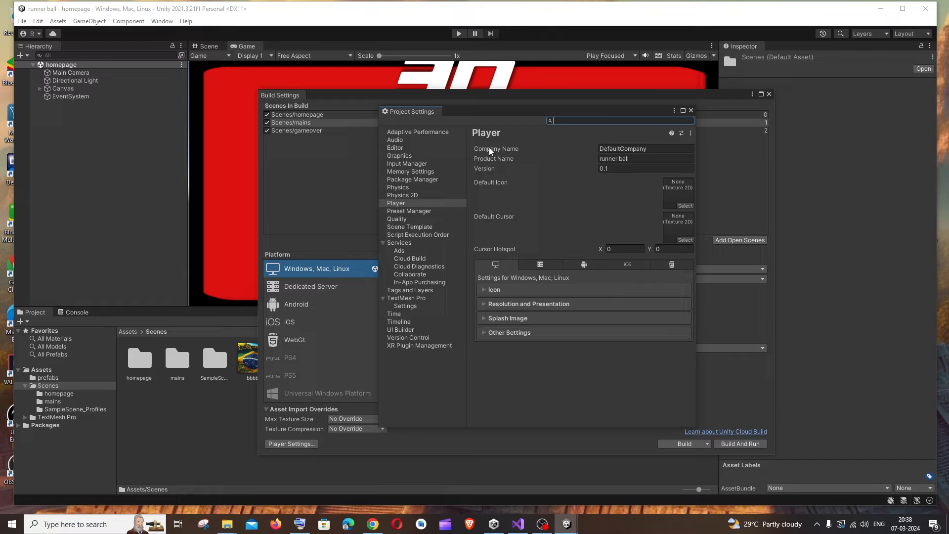
pyautogui.click(645, 149)
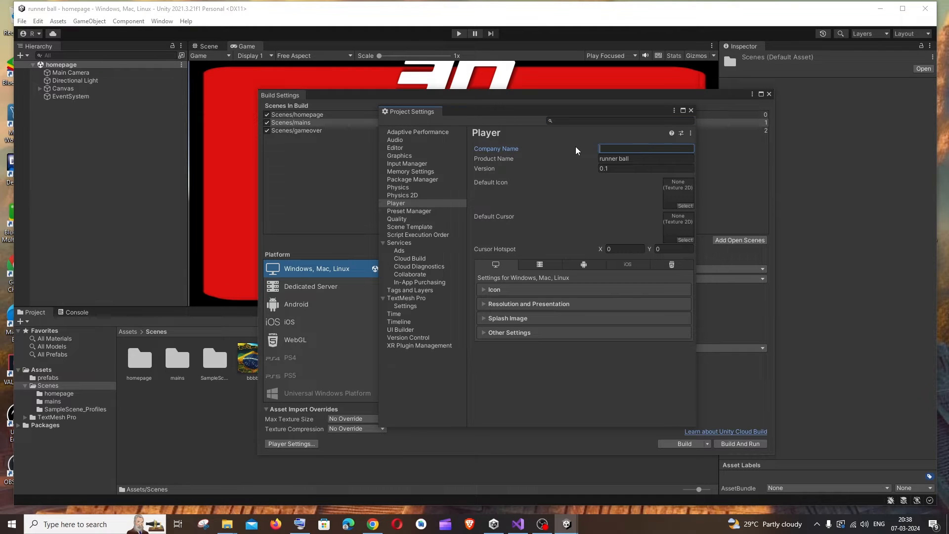
pyautogui.write('gameee')
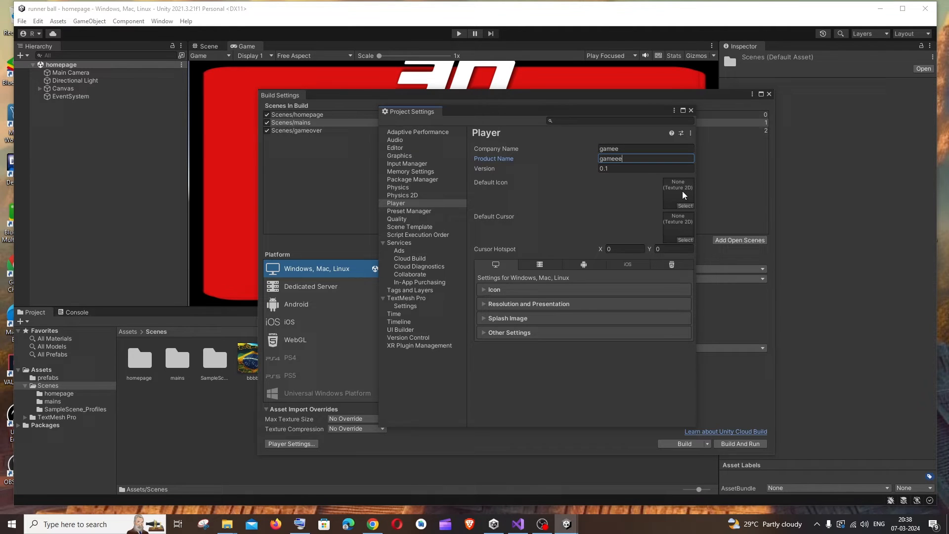
pyautogui.click(483, 290)
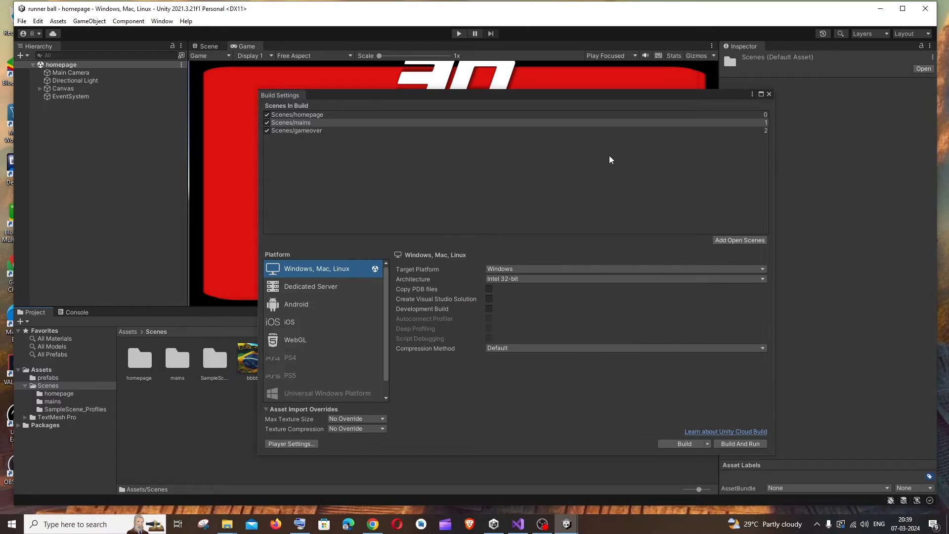
pyautogui.moveTo(490, 346)
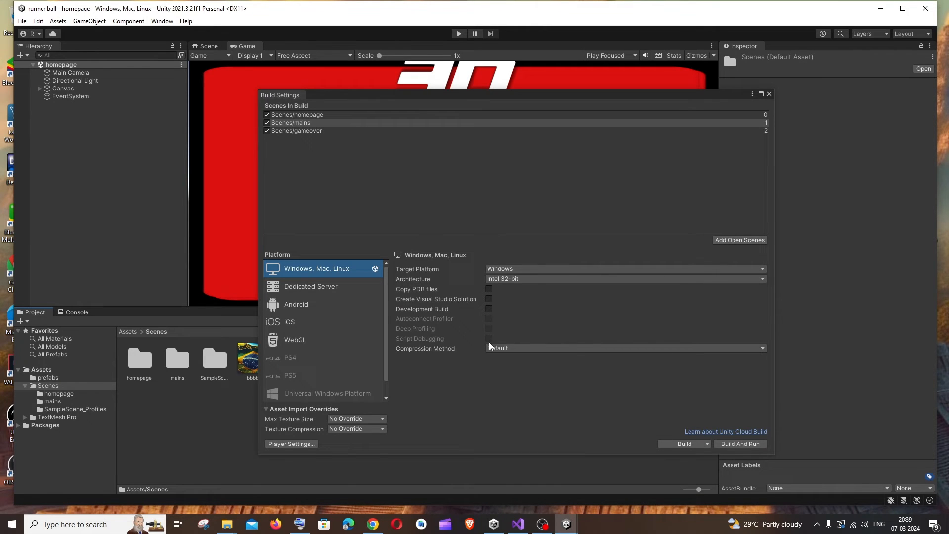
pyautogui.moveTo(652, 412)
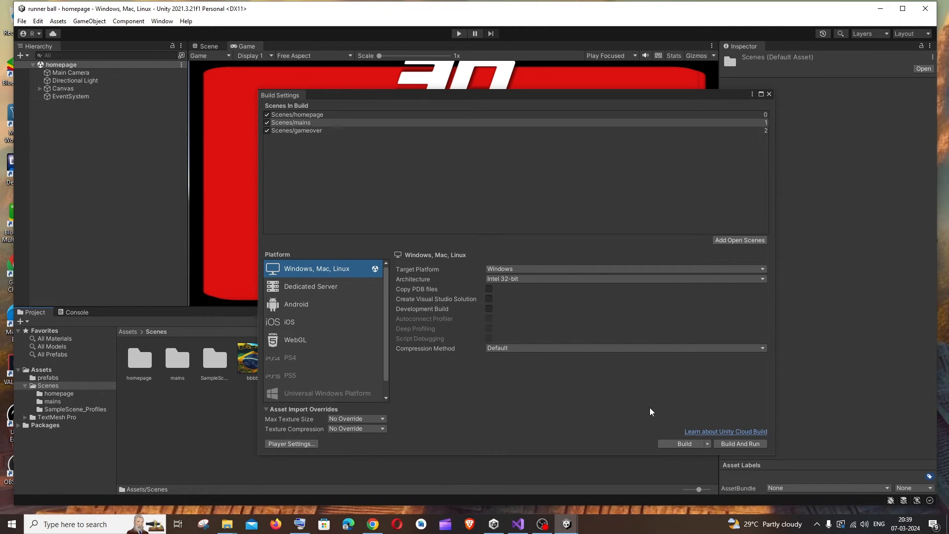
pyautogui.moveTo(665, 411)
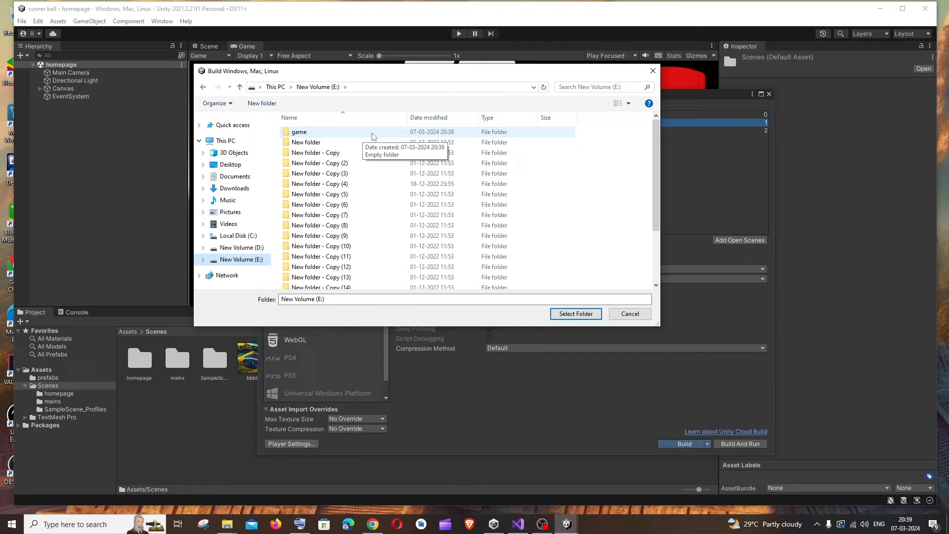
# Build the Windows game into the game folder on drive E:.
pyautogui.click(298, 132)
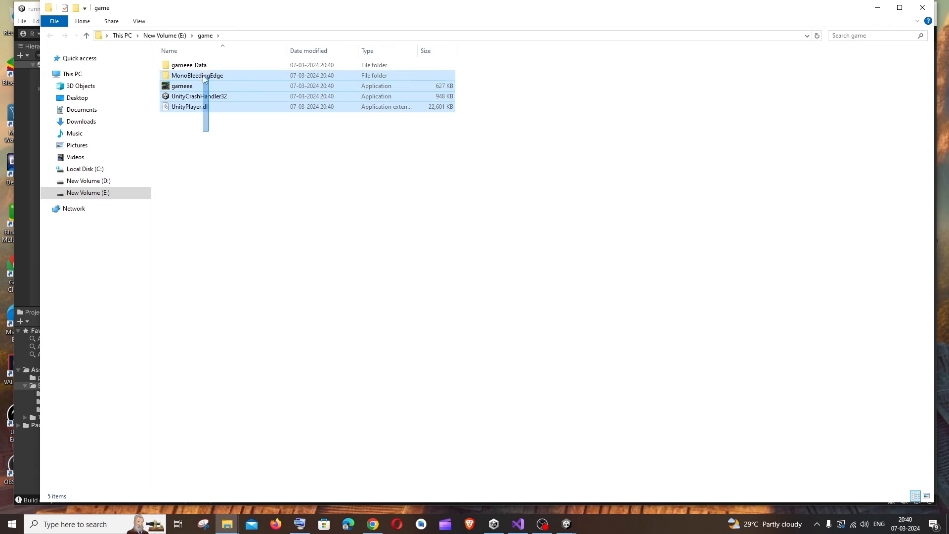
# Run gameee.exe from the game folder, reaching the Runner Ball 3D title screen.
pyautogui.rightClick(227, 79)
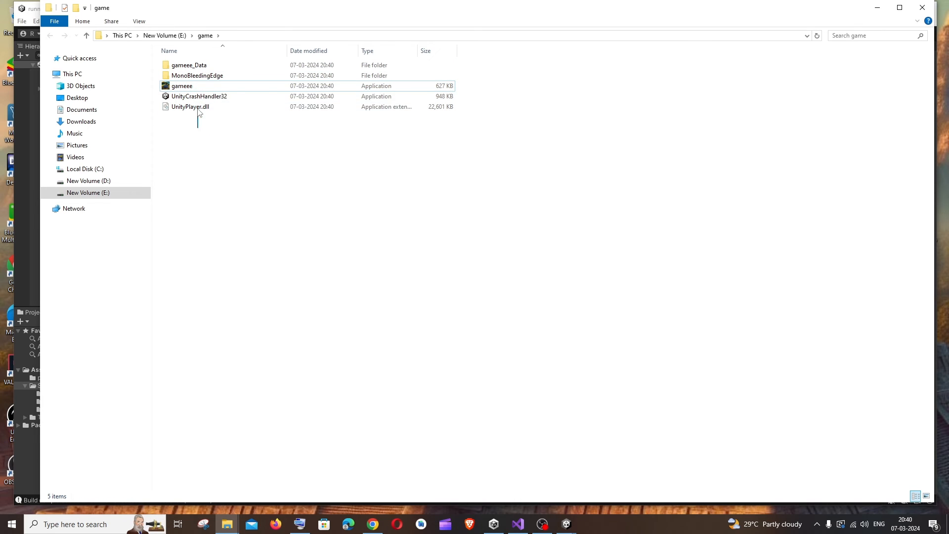
pyautogui.click(182, 86)
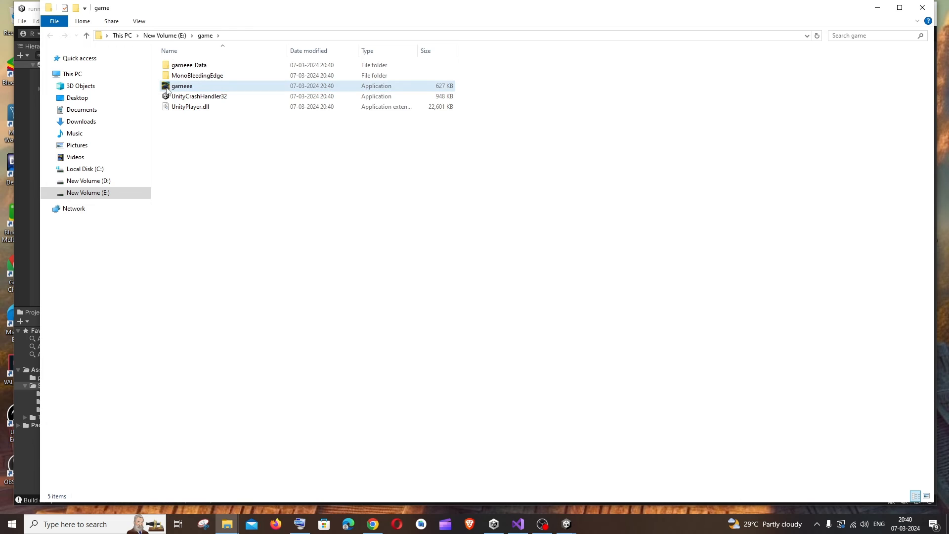
pyautogui.moveTo(200, 90)
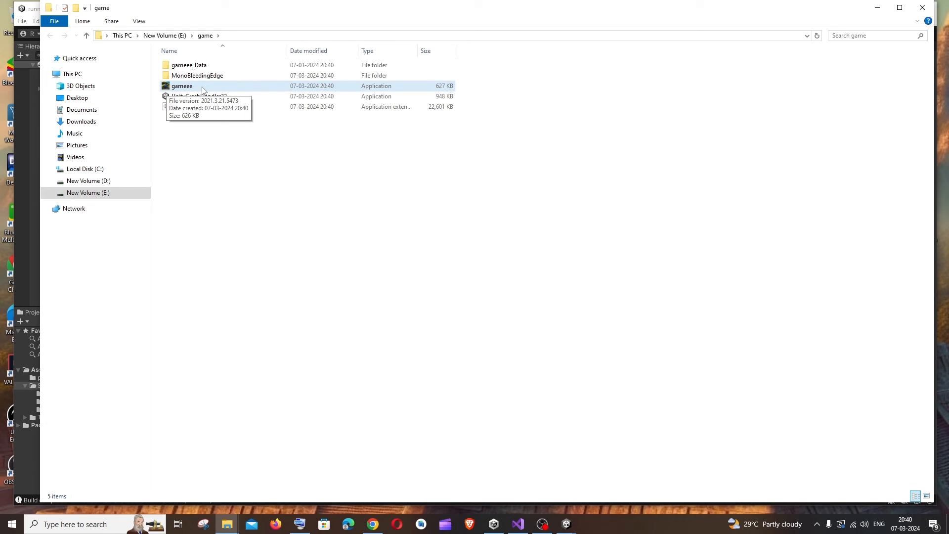
pyautogui.click(182, 85)
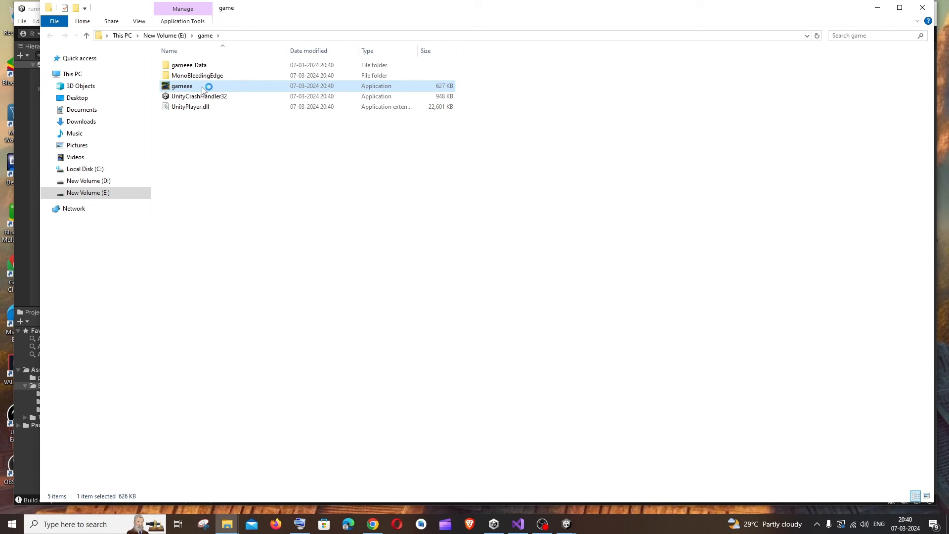
pyautogui.doubleClick(182, 85)
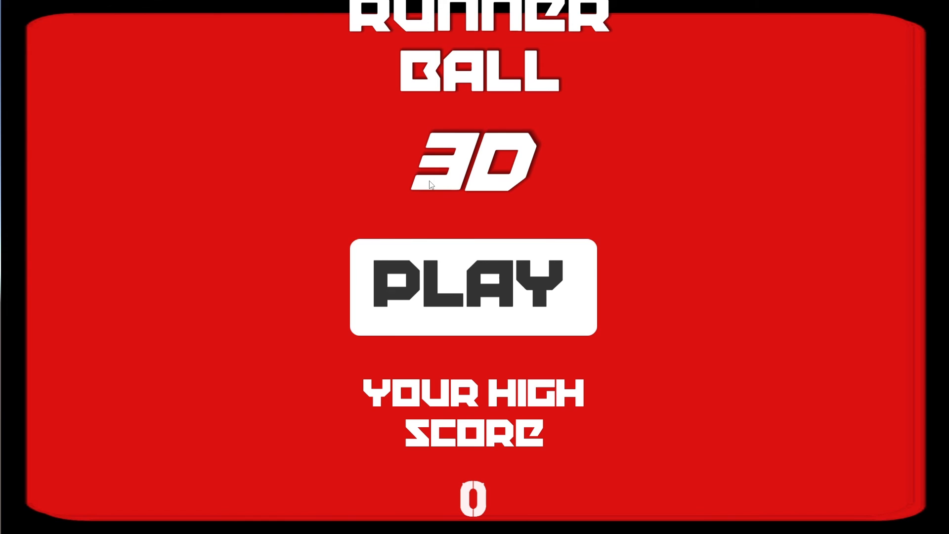
pyautogui.moveTo(432, 161)
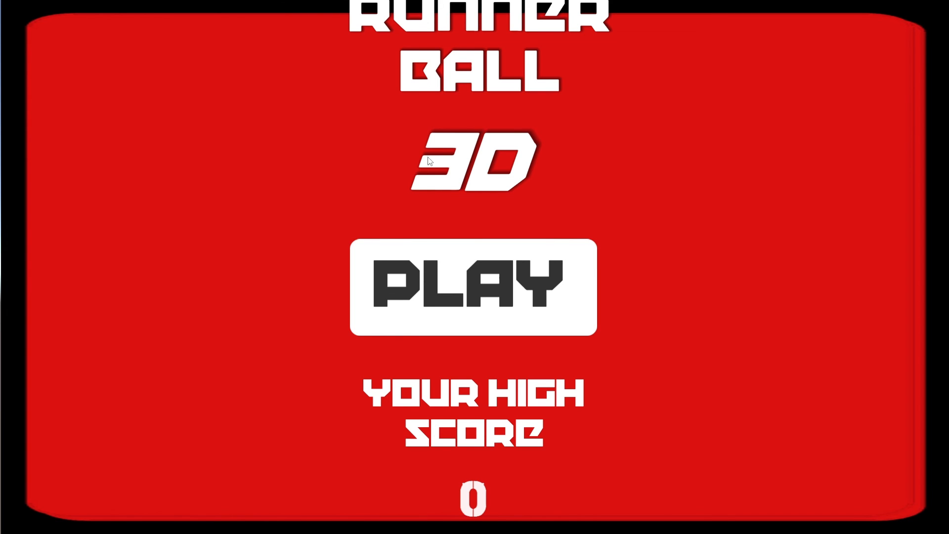
pyautogui.moveTo(616, 200)
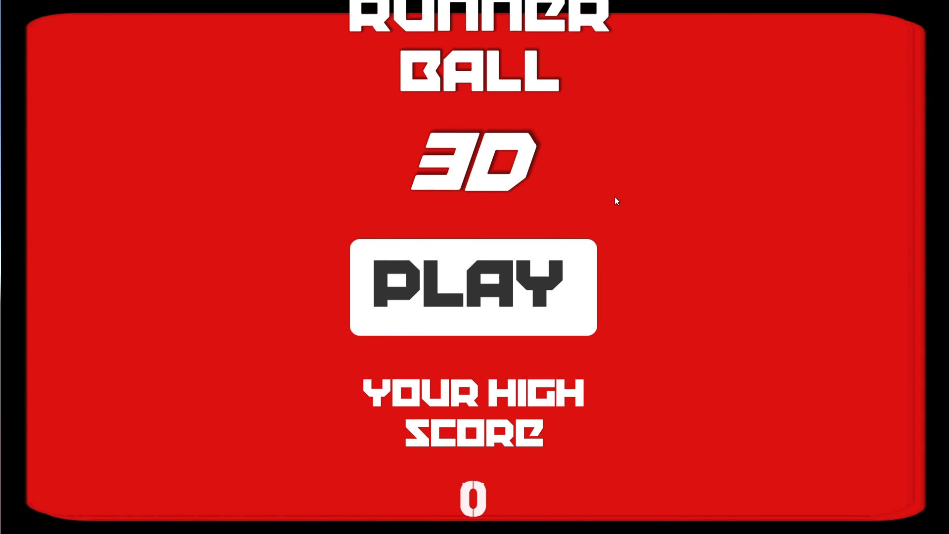
pyautogui.moveTo(614, 203)
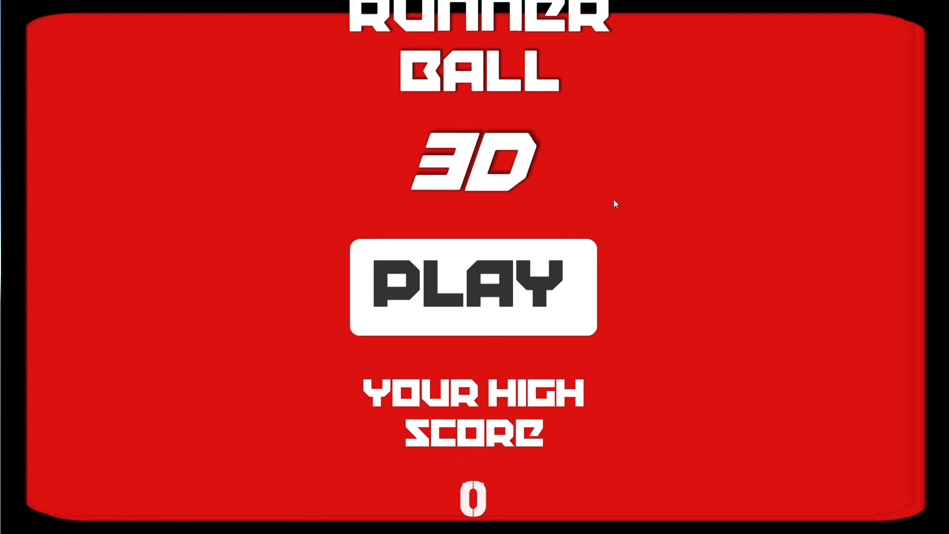
pyautogui.moveTo(611, 207)
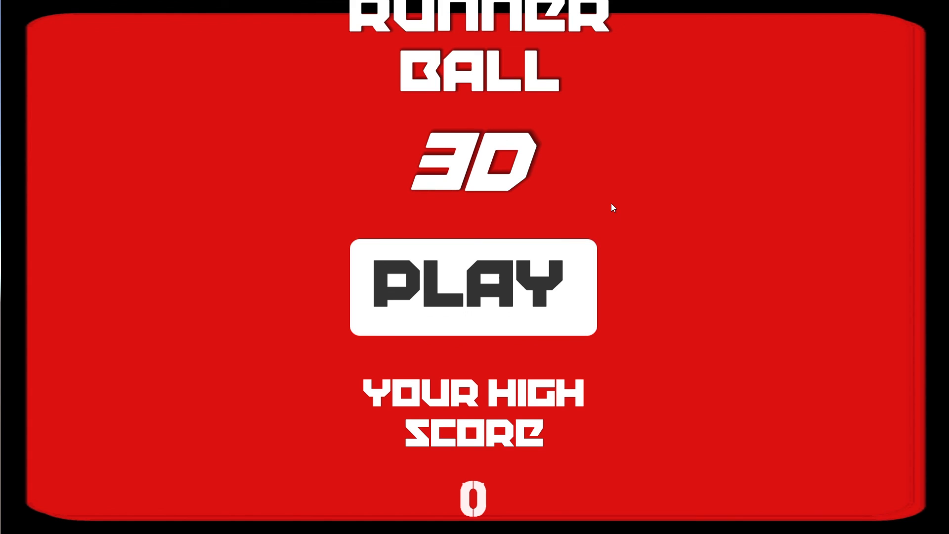
pyautogui.moveTo(592, 253)
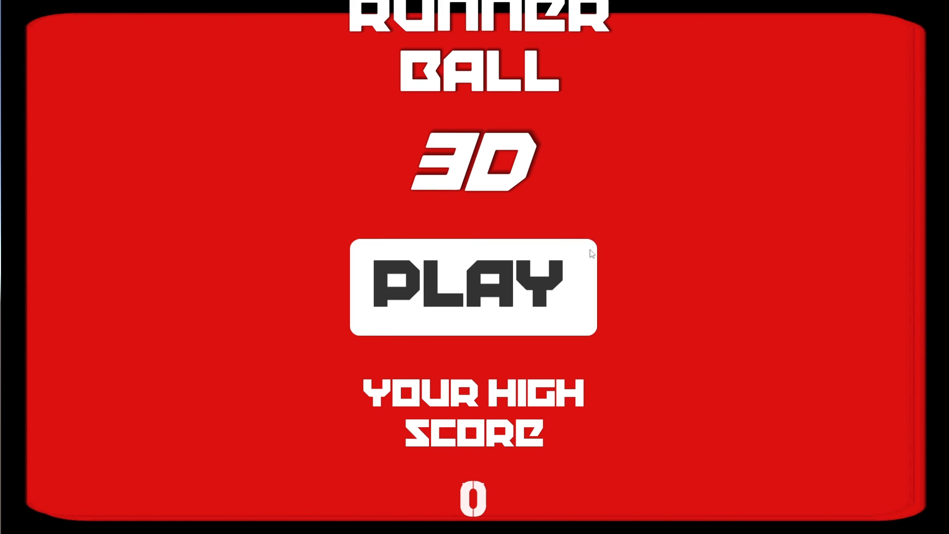